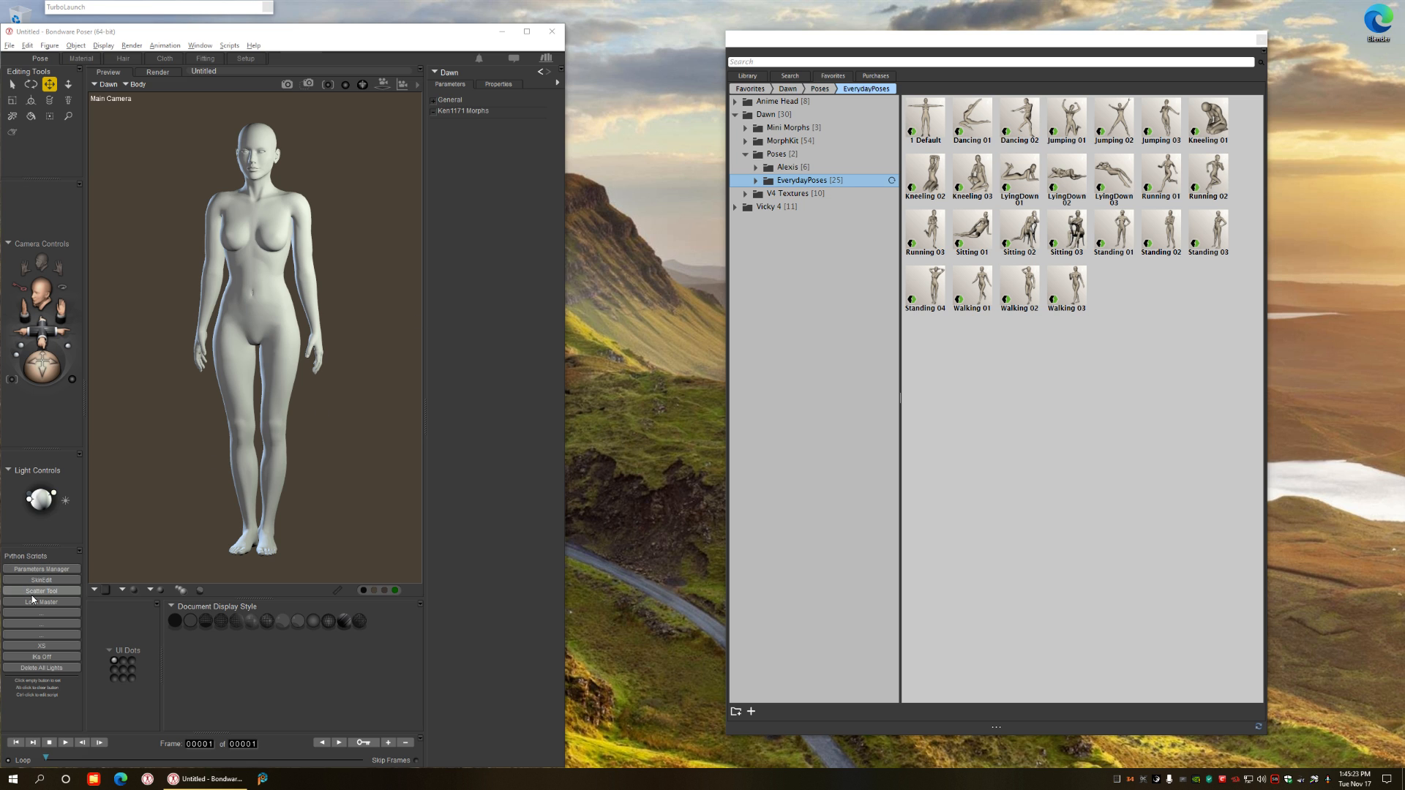
Step: Launch the Lock Master v1.0 script from the Python Scripts palette
{"action": "left_click", "coordinate": [42, 602]}
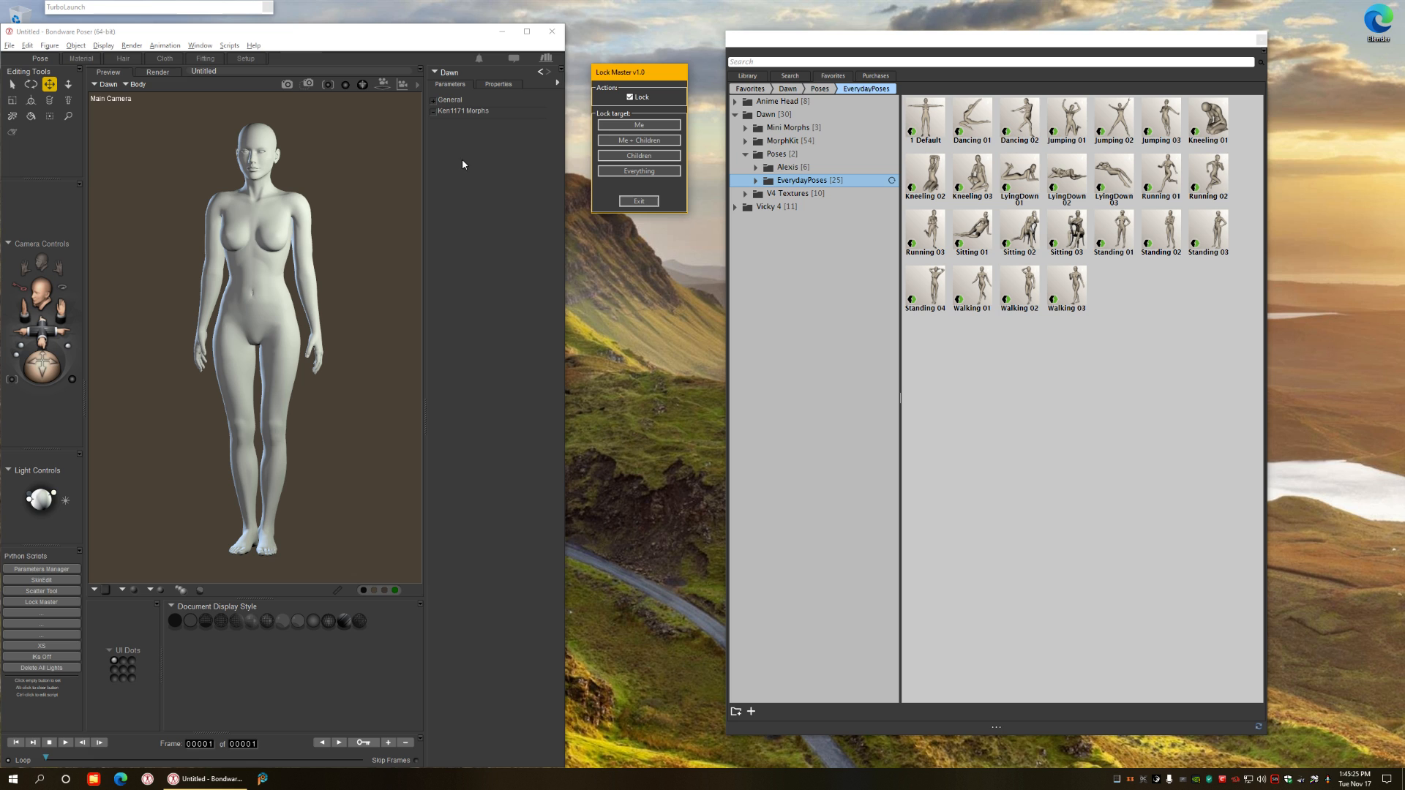
{"action": "mouse_move", "coordinate": [704, 170]}
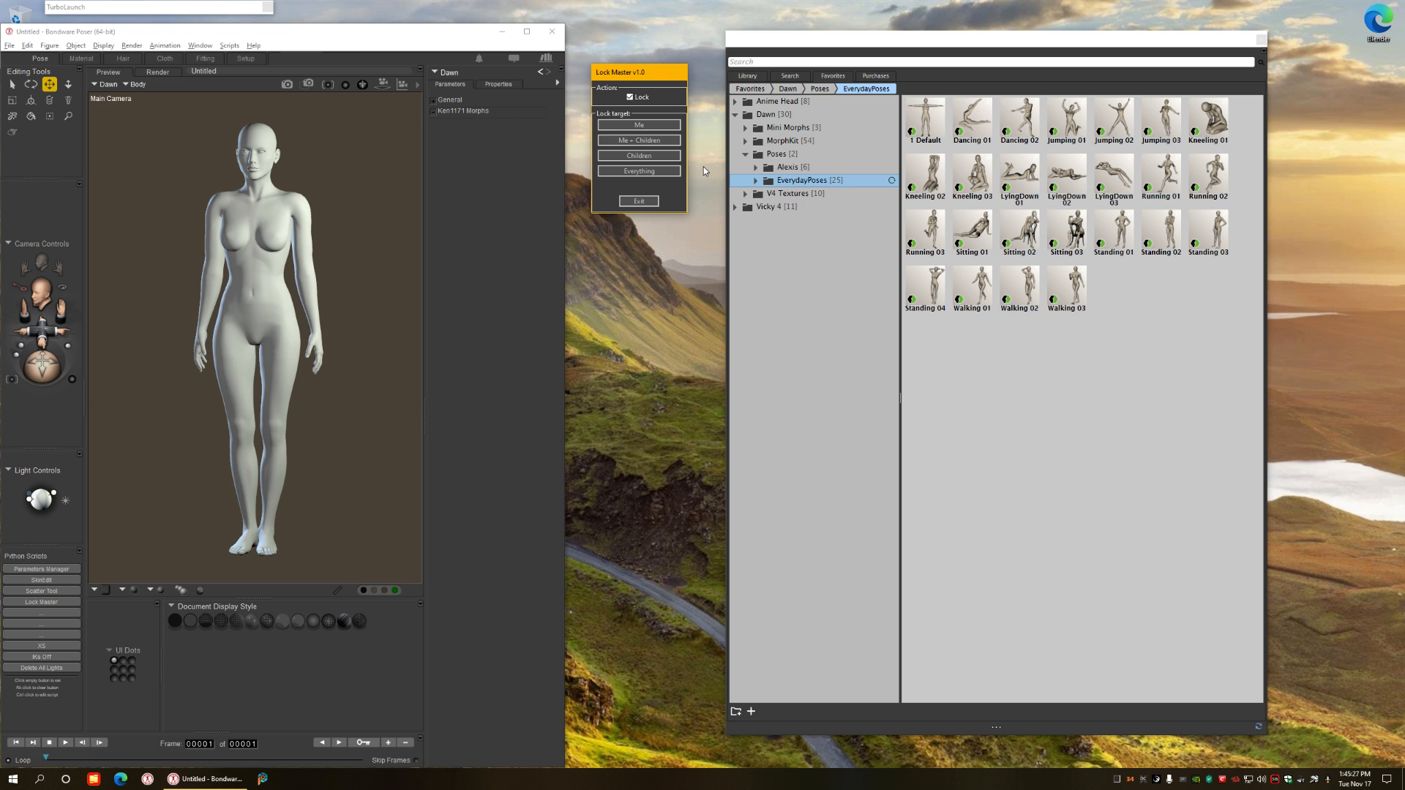
{"action": "mouse_move", "coordinate": [497, 232]}
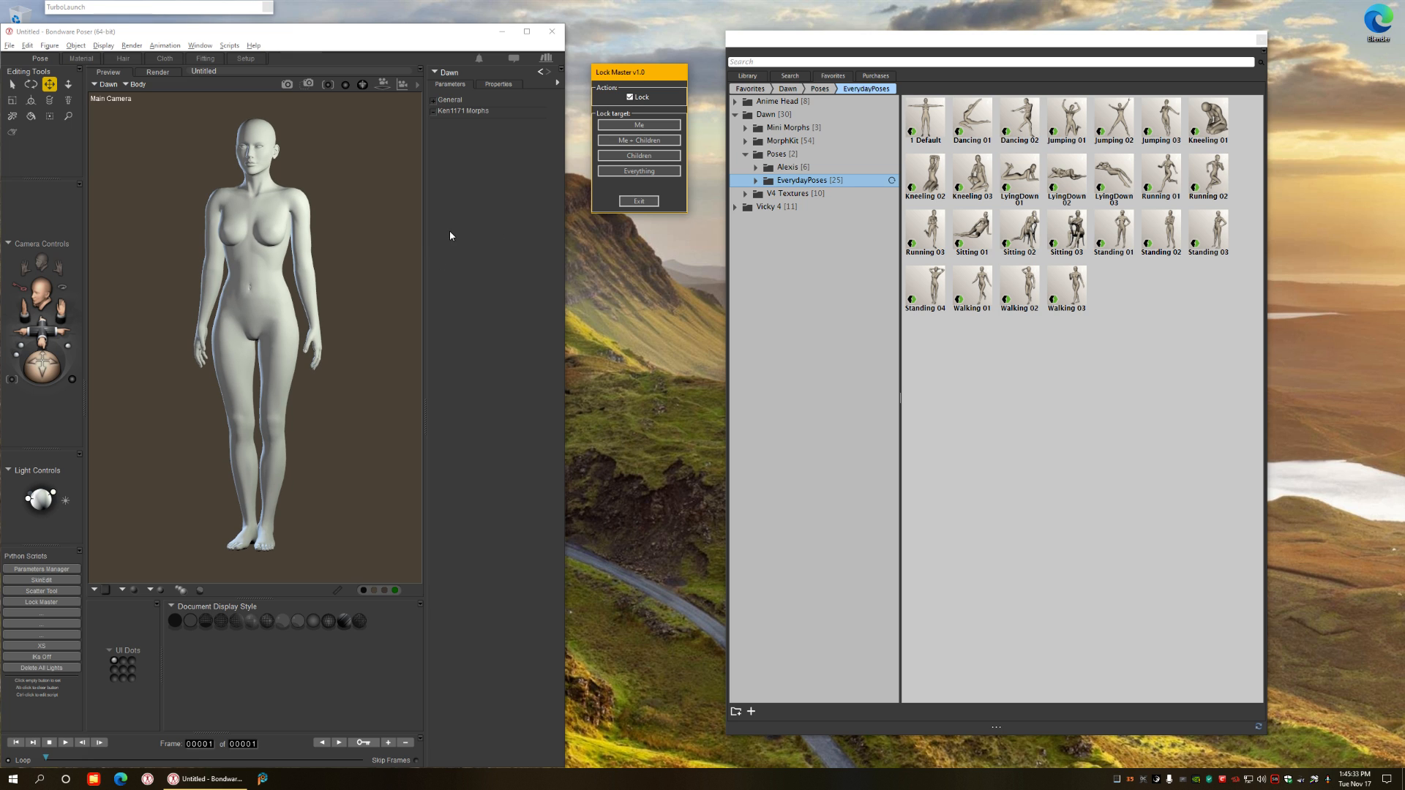
{"action": "mouse_move", "coordinate": [485, 222]}
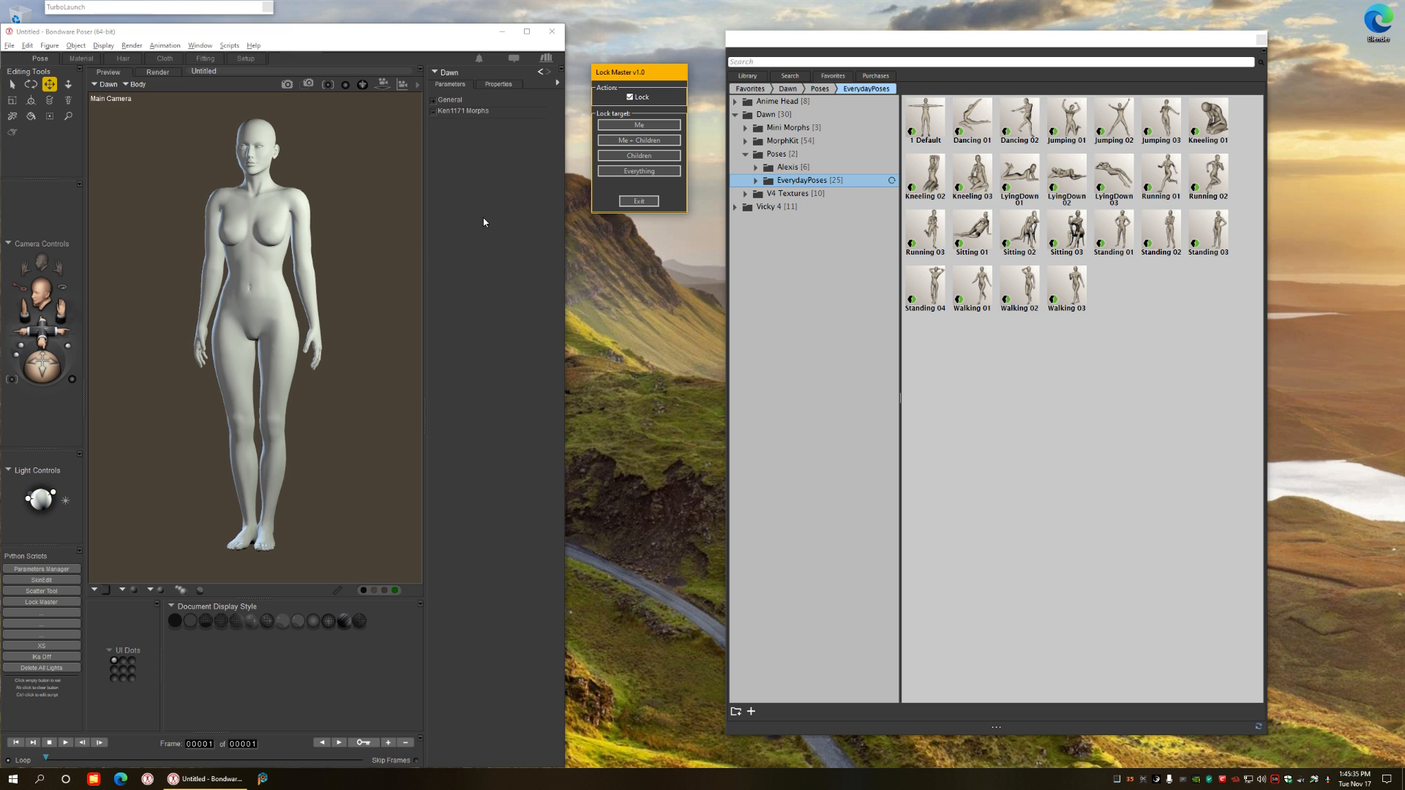
{"action": "mouse_move", "coordinate": [294, 199]}
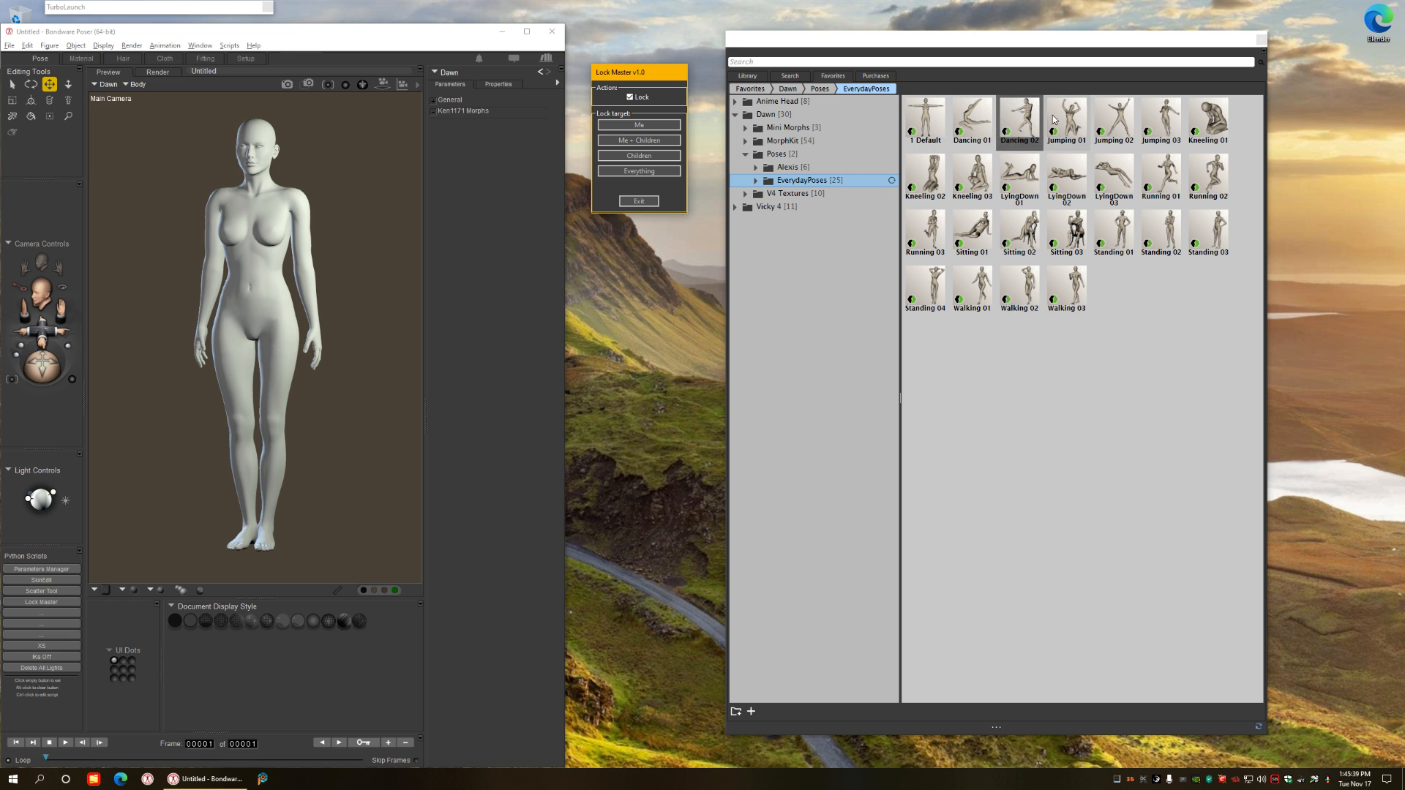
Step: Apply the Jumping 01 library pose to Dawn and select her left collar
{"action": "double_click", "coordinate": [1066, 118]}
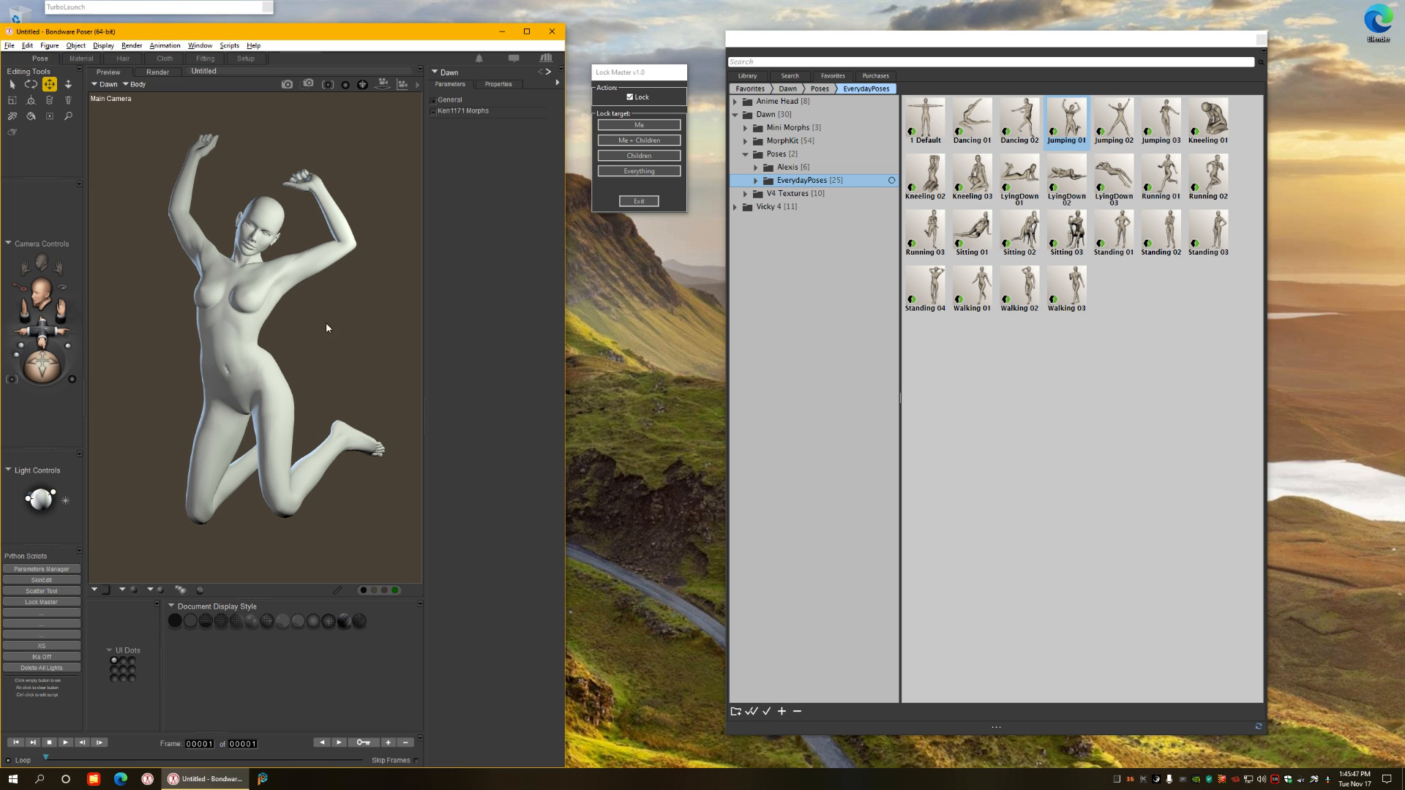
{"action": "mouse_move", "coordinate": [359, 299]}
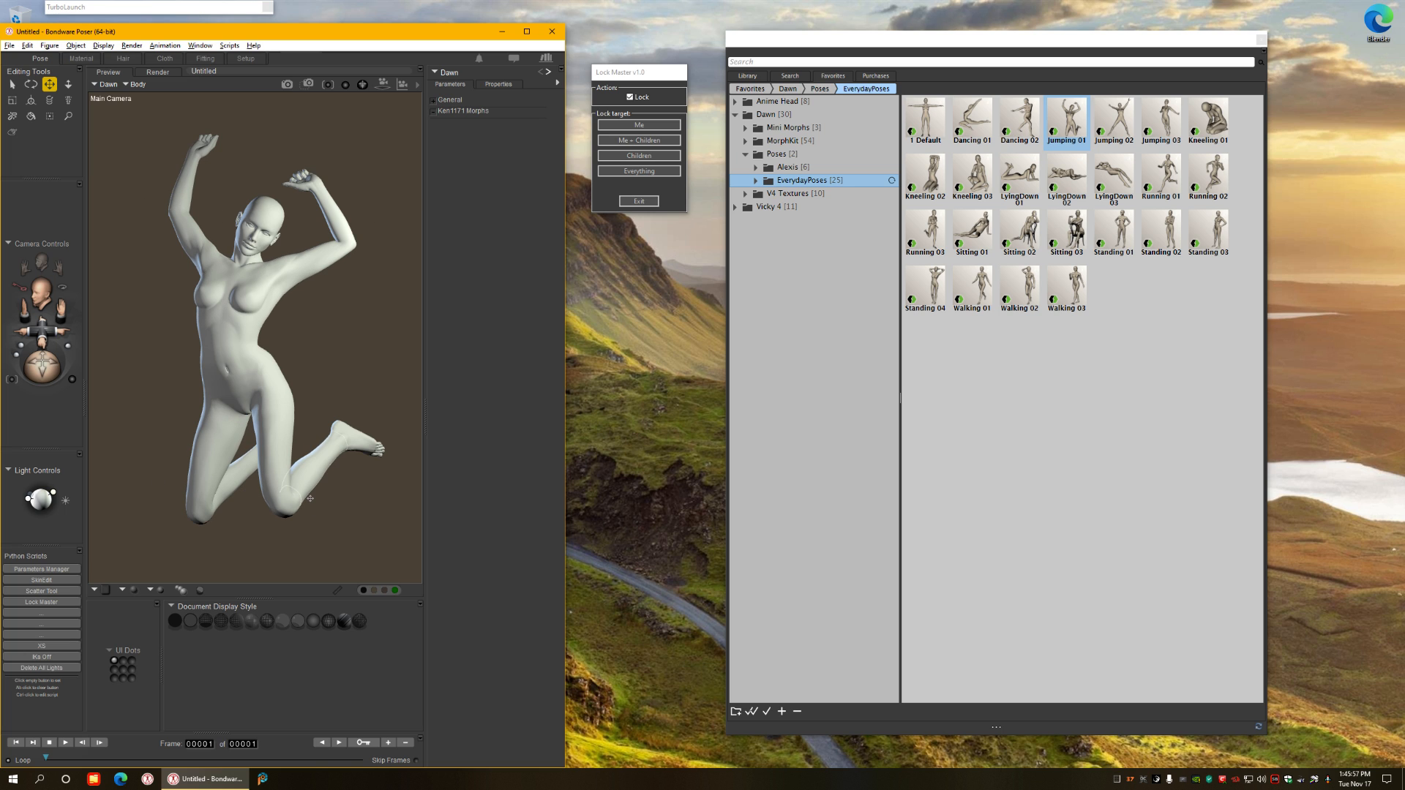
{"action": "mouse_move", "coordinate": [412, 388]}
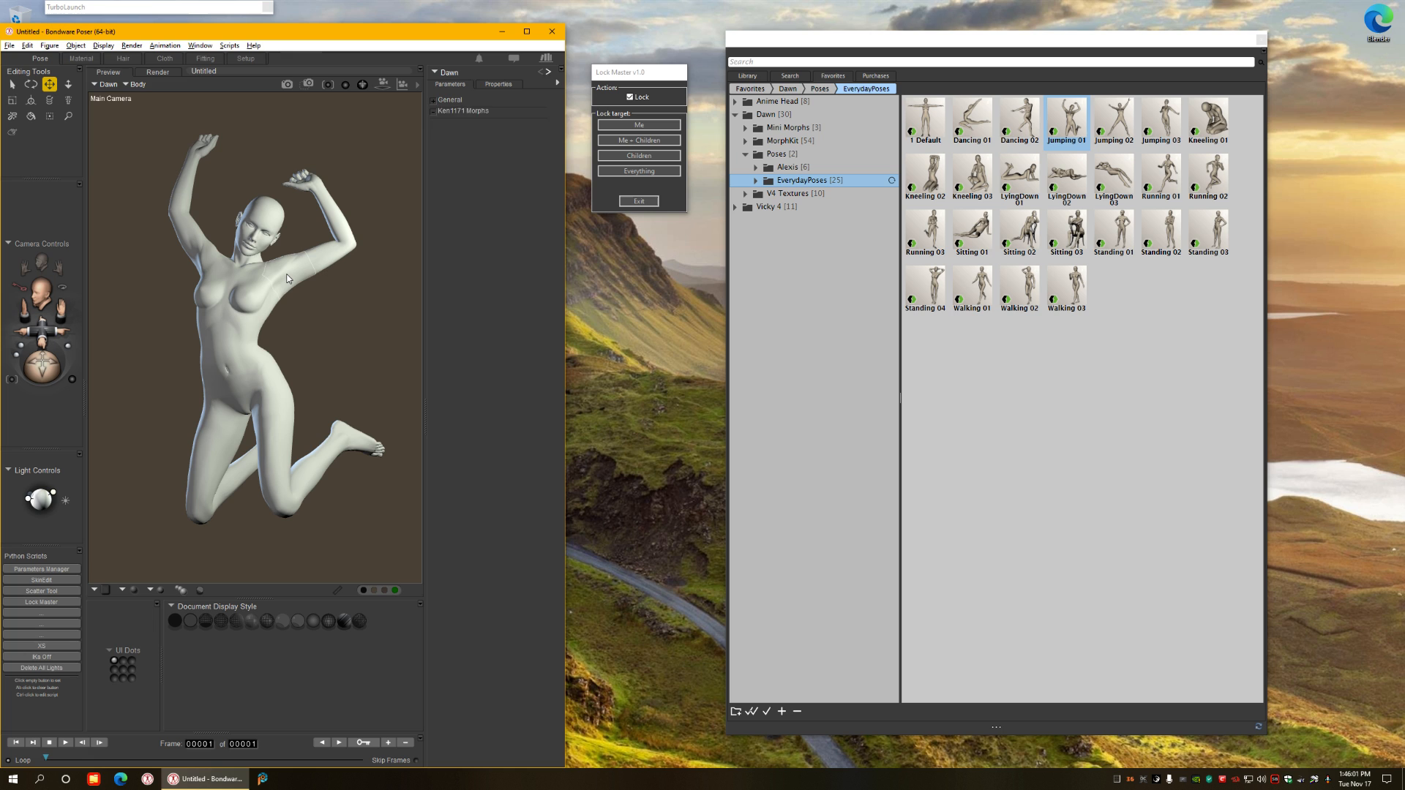
{"action": "left_click", "coordinate": [289, 278]}
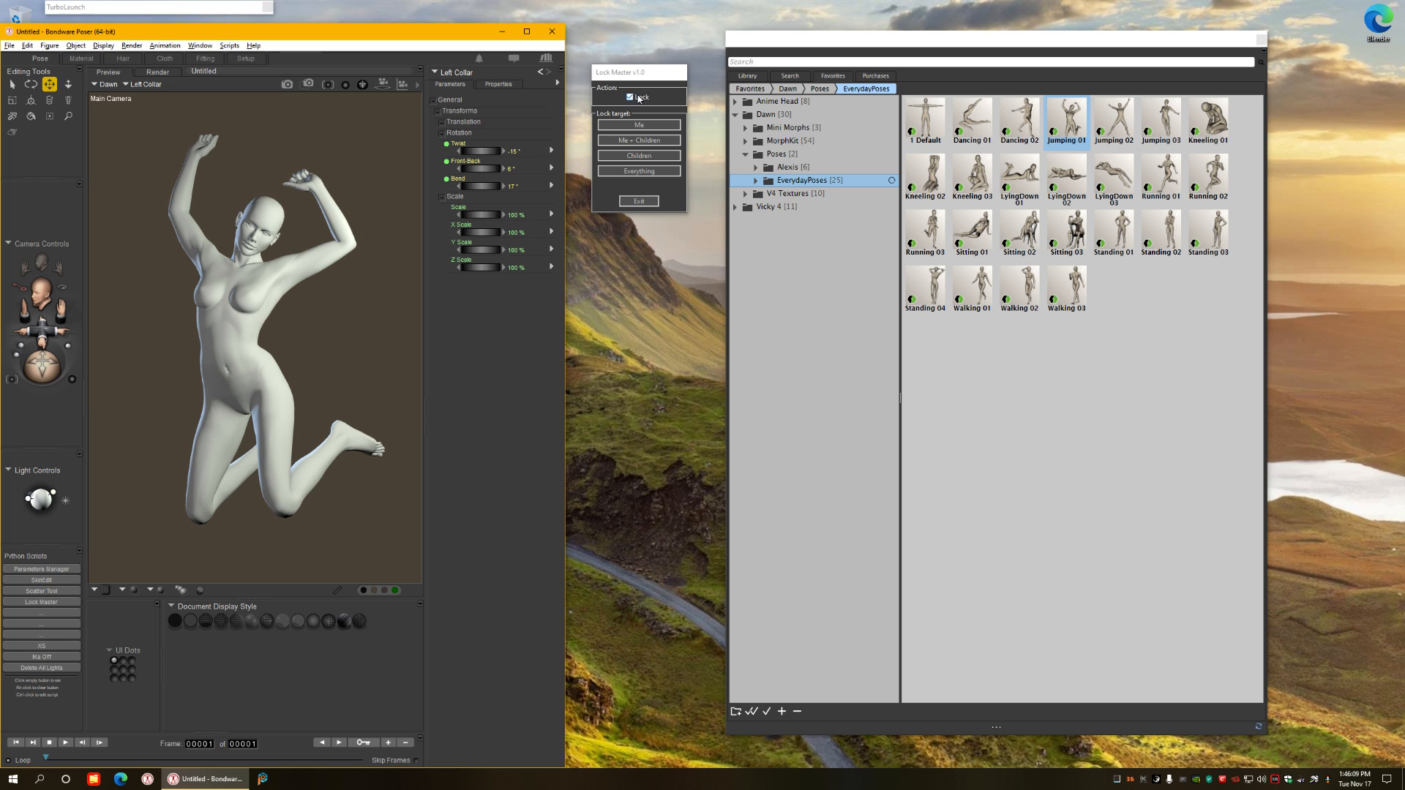
Step: With Lock checked, lock Dawn's left collar and all its child parts
{"action": "left_click", "coordinate": [631, 97]}
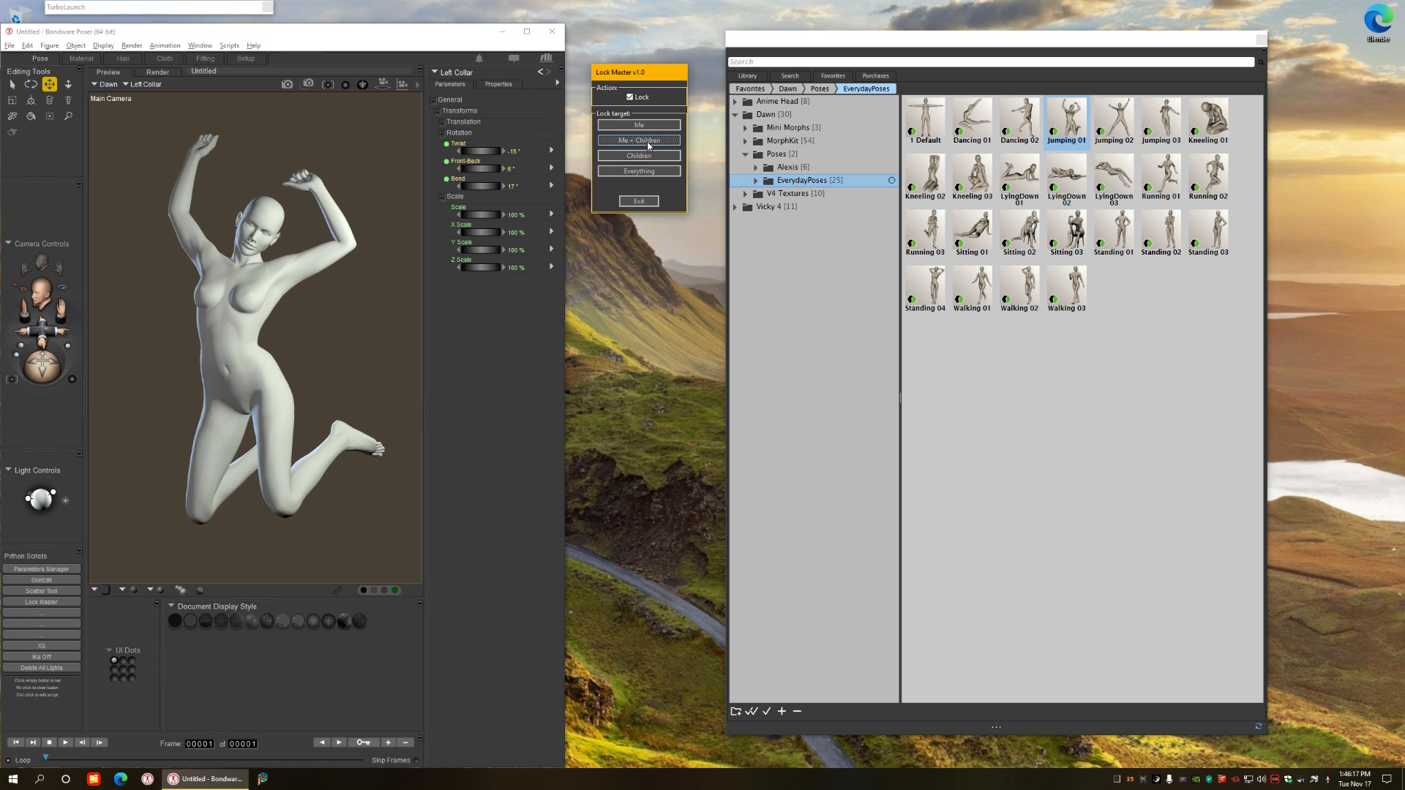
{"action": "left_click", "coordinate": [638, 140]}
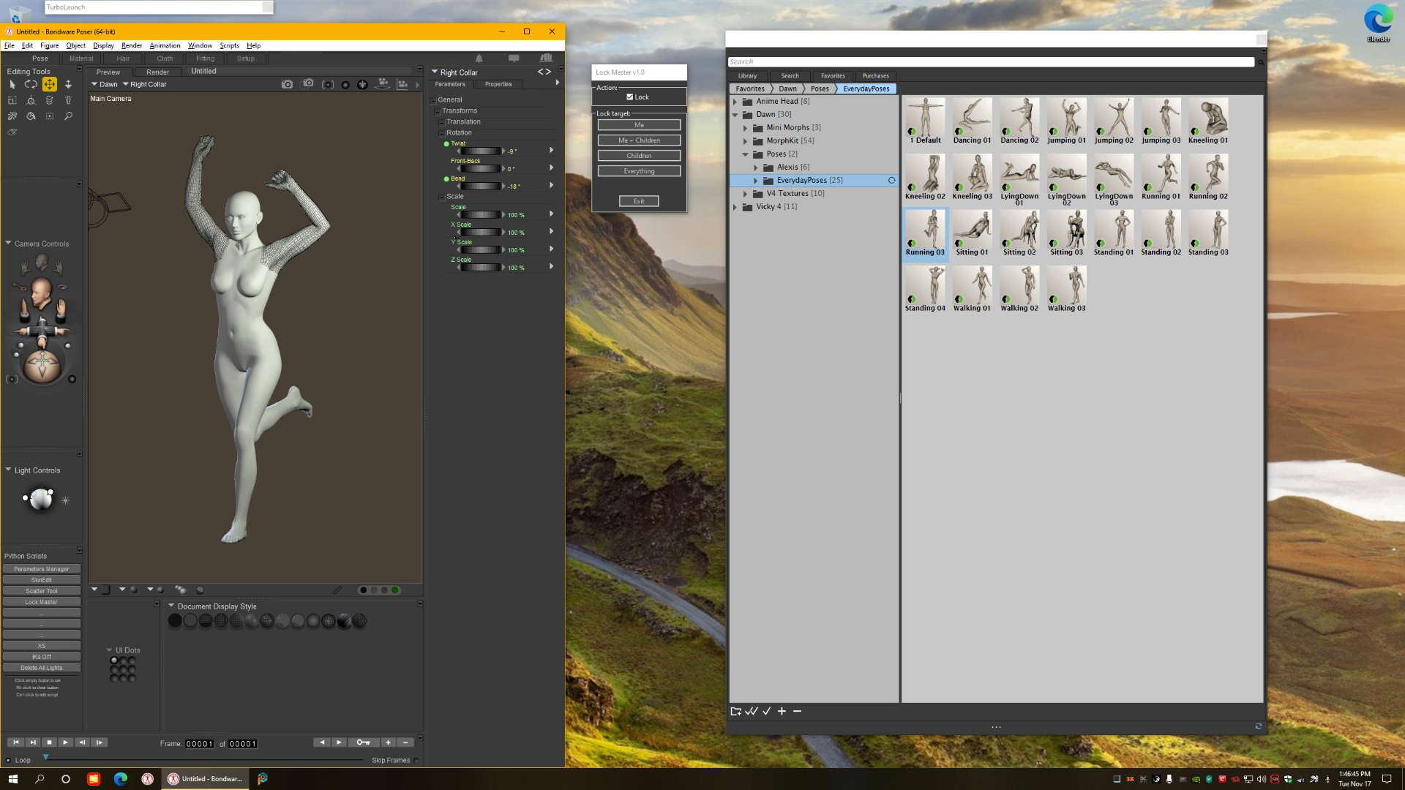
Step: Apply the Running 02 pose, then uncheck Lock Master's Lock option
{"action": "left_click", "coordinate": [1208, 176]}
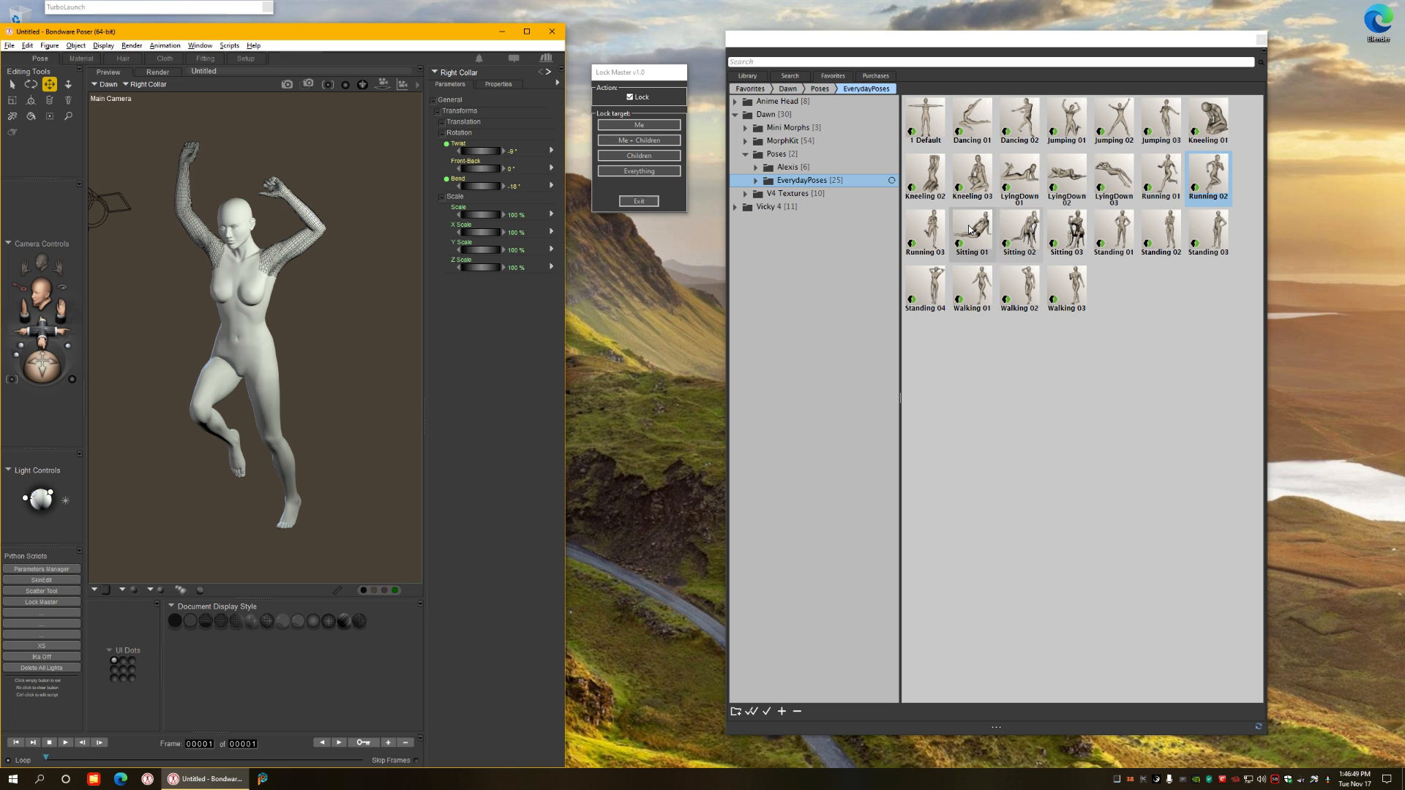
{"action": "left_click", "coordinate": [972, 284]}
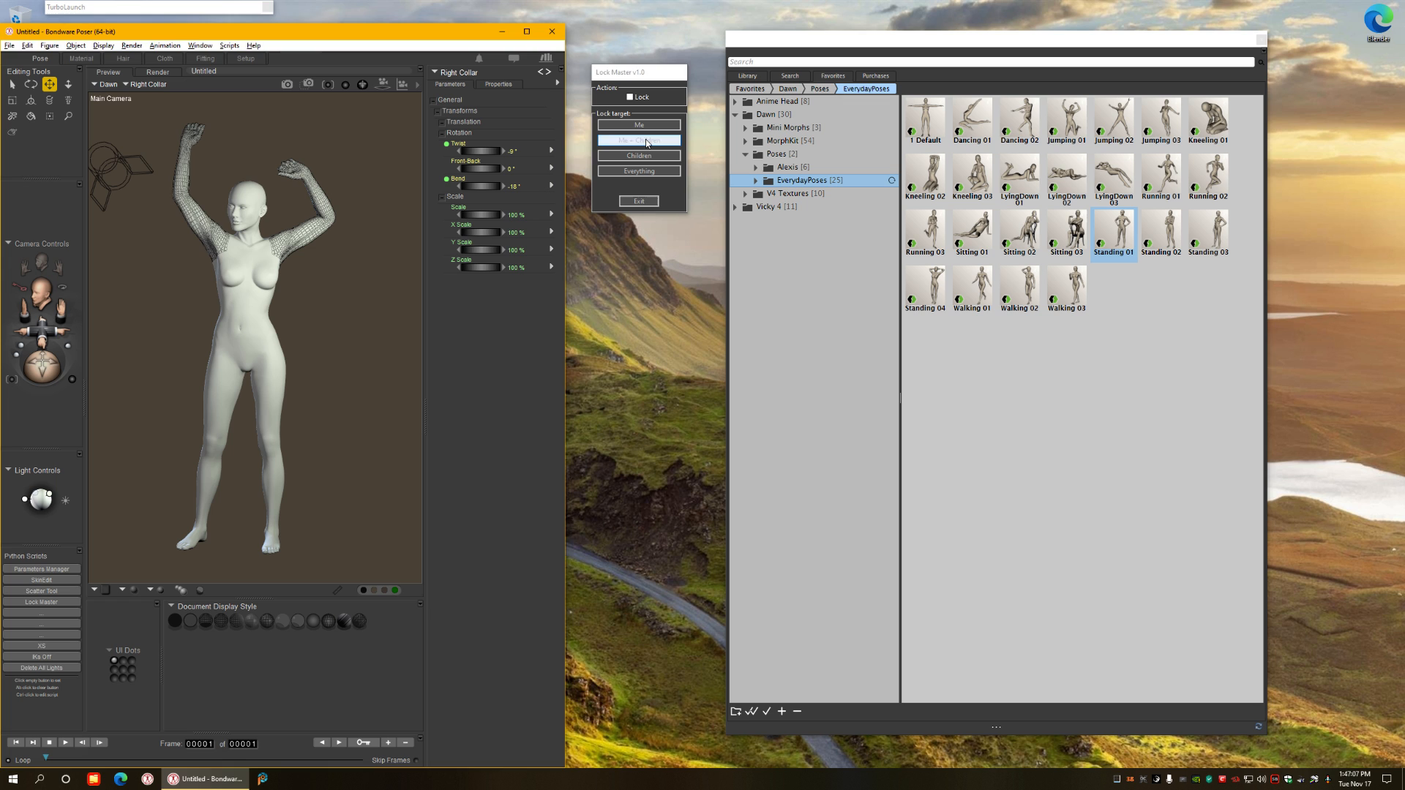
Step: Unlock the left collar and its children, then re-check Lock
{"action": "left_click", "coordinate": [639, 140]}
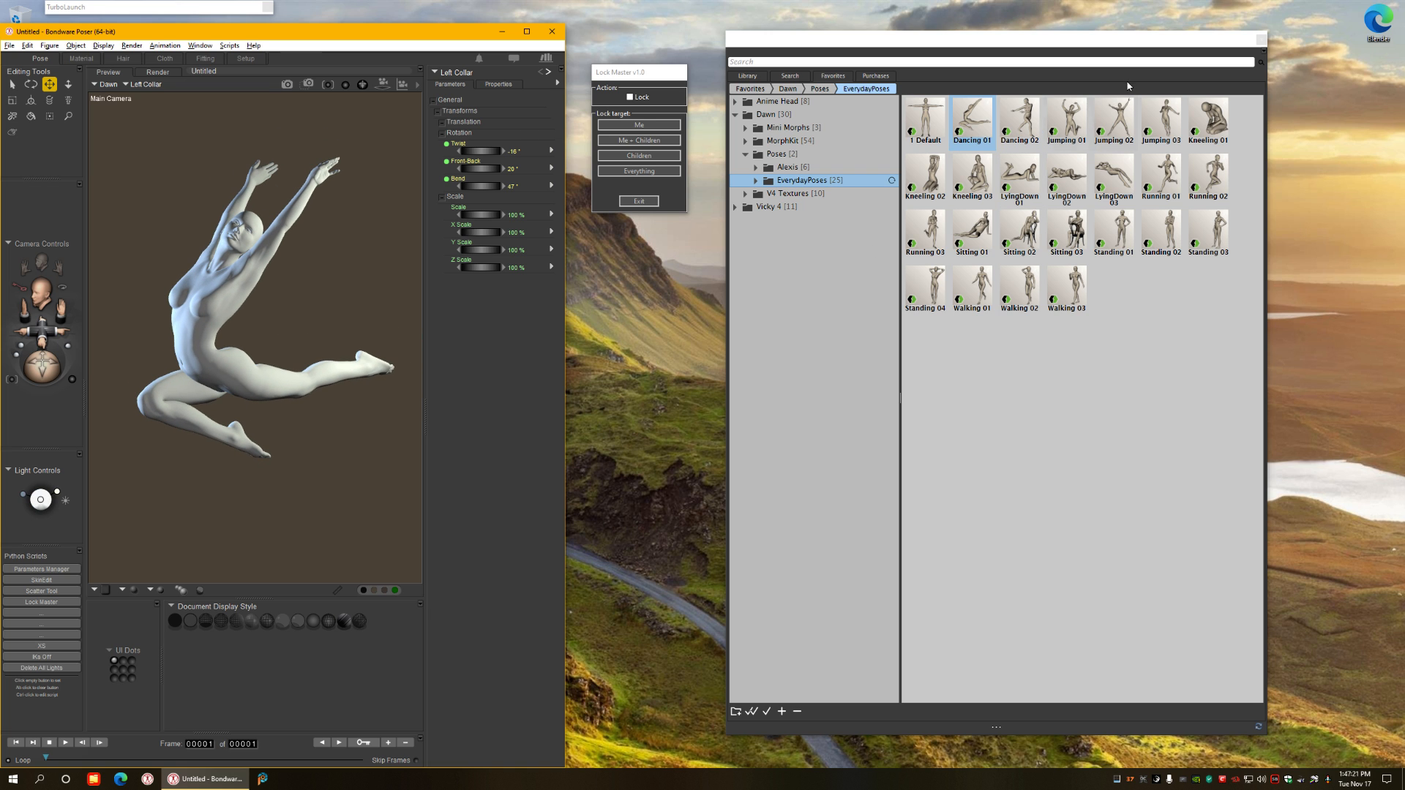
{"action": "left_click", "coordinate": [1114, 232]}
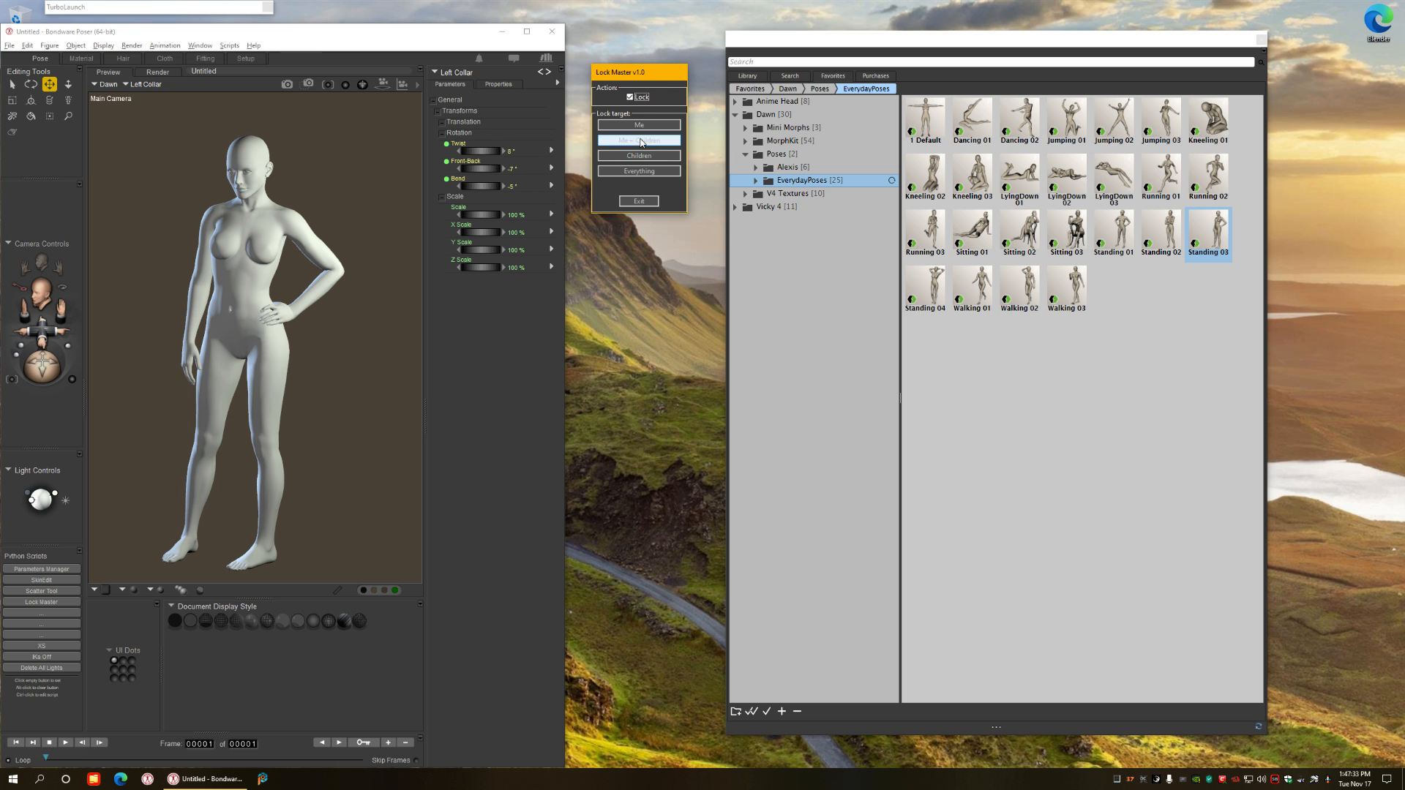
Step: Lock the left collar with its children, then apply Standing 04 and Walking 03
{"action": "left_click", "coordinate": [638, 140]}
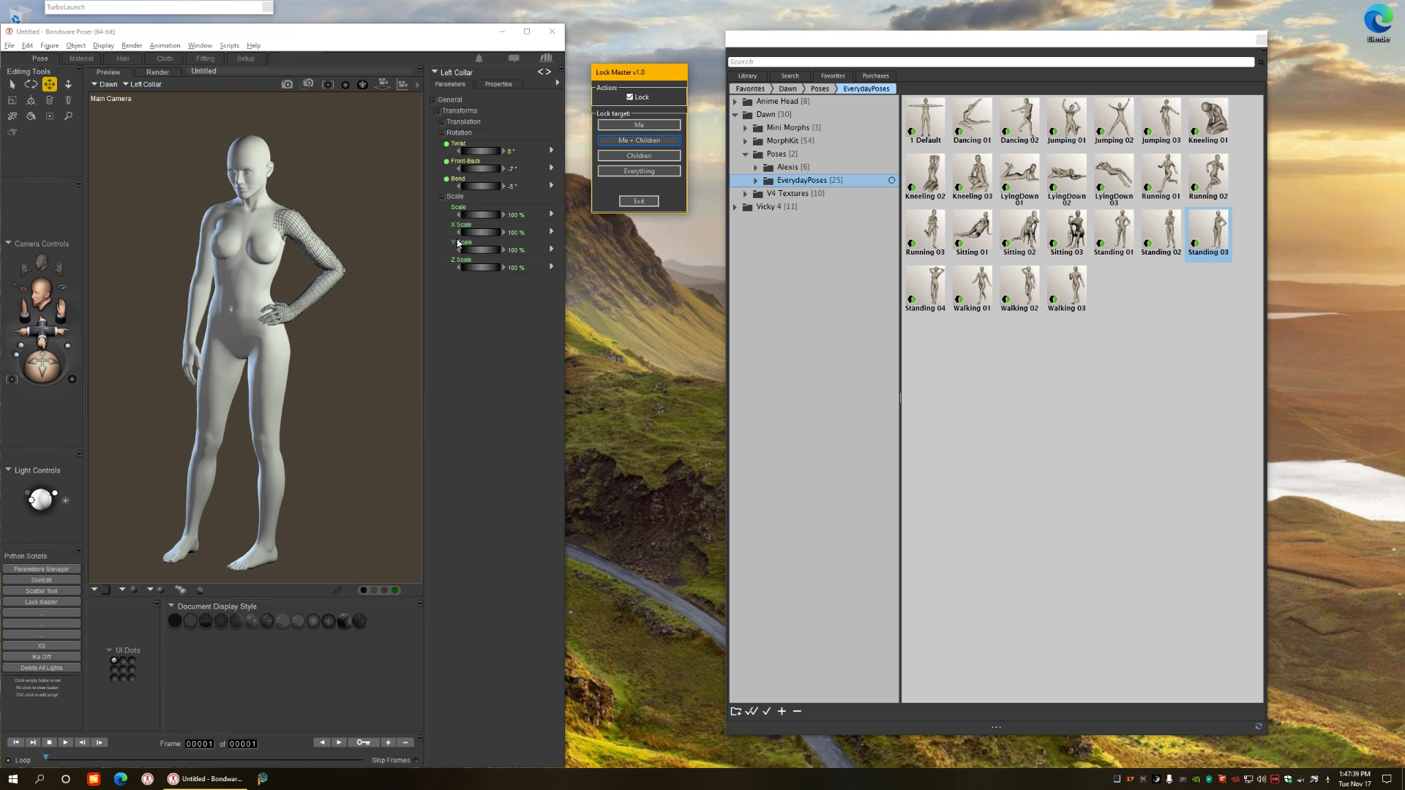
{"action": "left_click", "coordinate": [972, 285]}
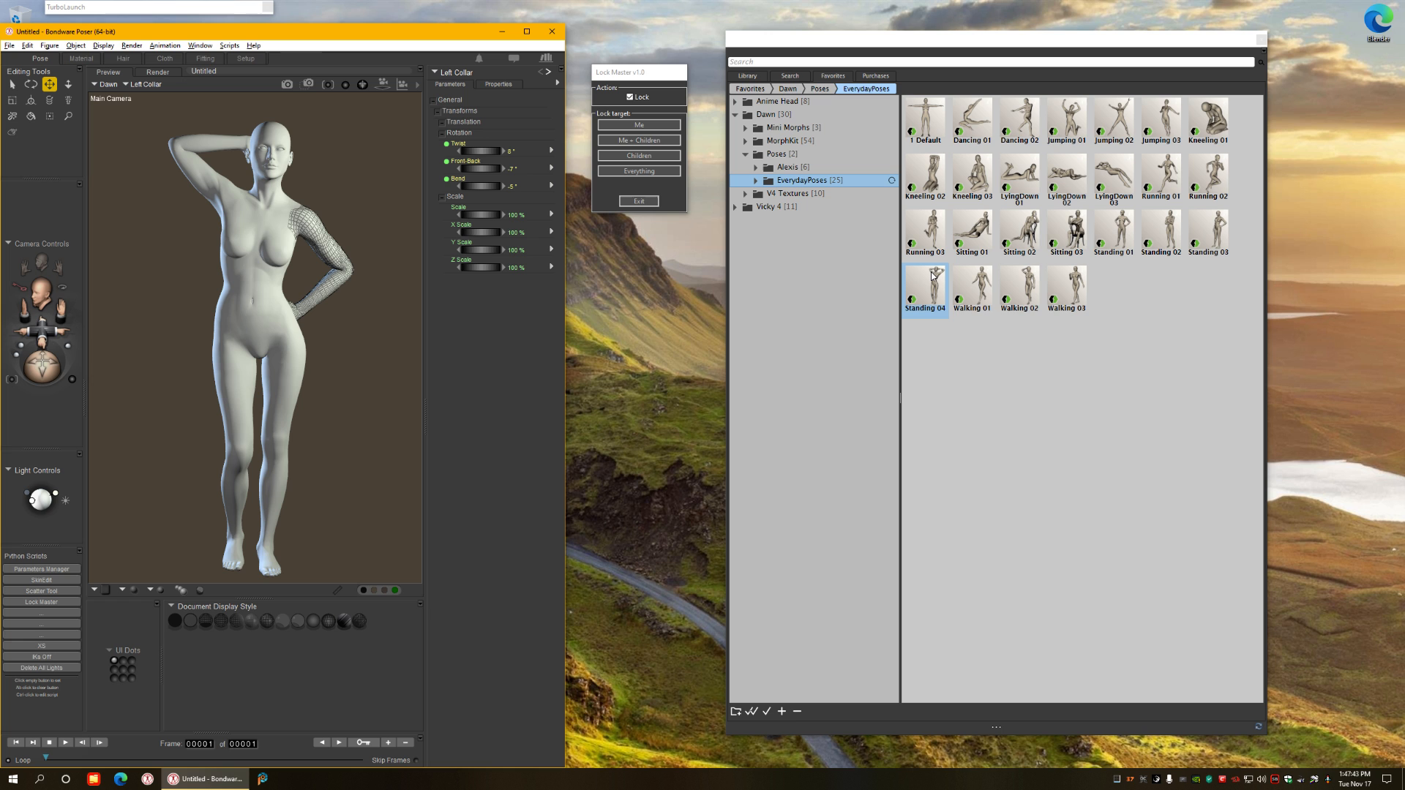
{"action": "left_click", "coordinate": [972, 286]}
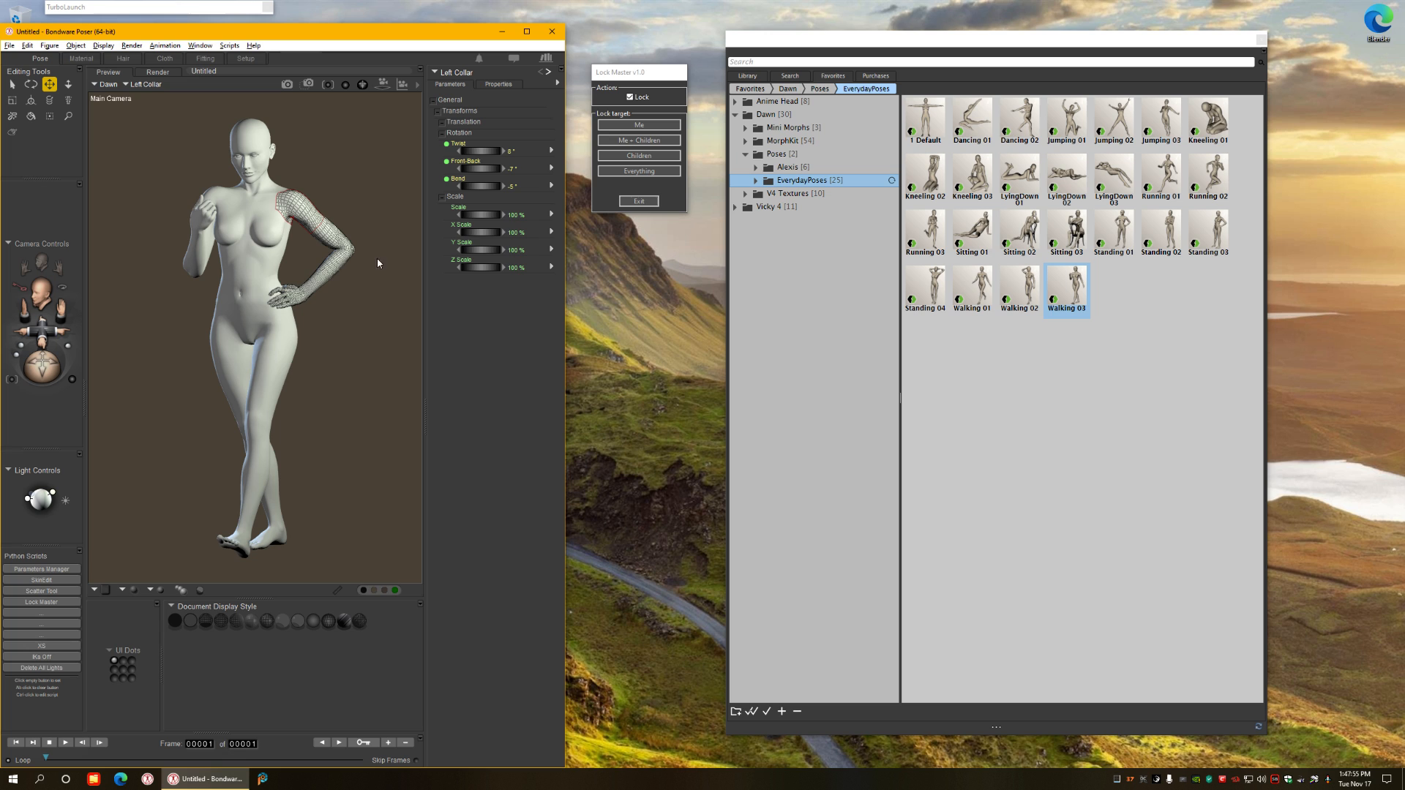
{"action": "mouse_move", "coordinate": [403, 295]}
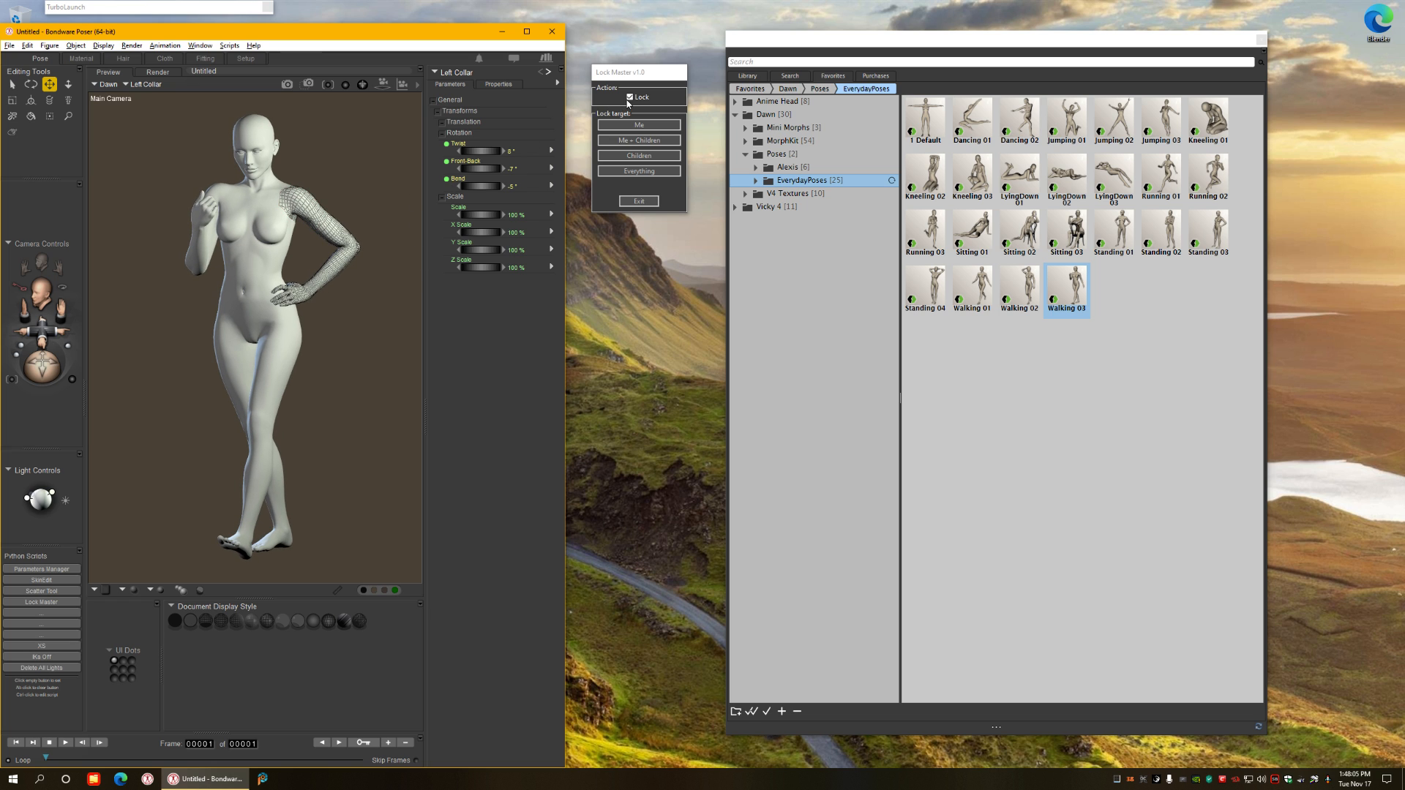
Step: Uncheck Lock, unlock Dawn's left hand, and select her upper abdomen
{"action": "left_click", "coordinate": [630, 97]}
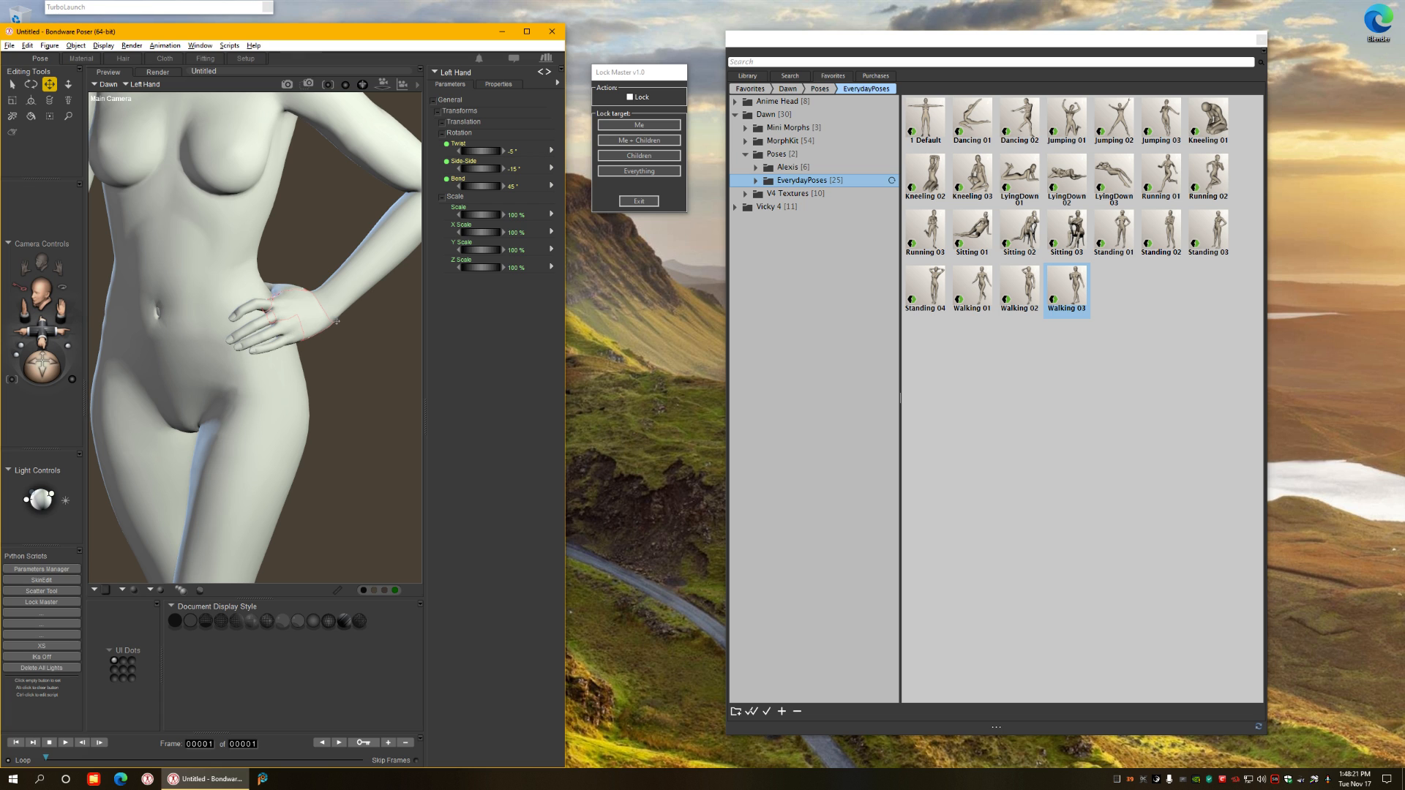
{"action": "left_click", "coordinate": [632, 96]}
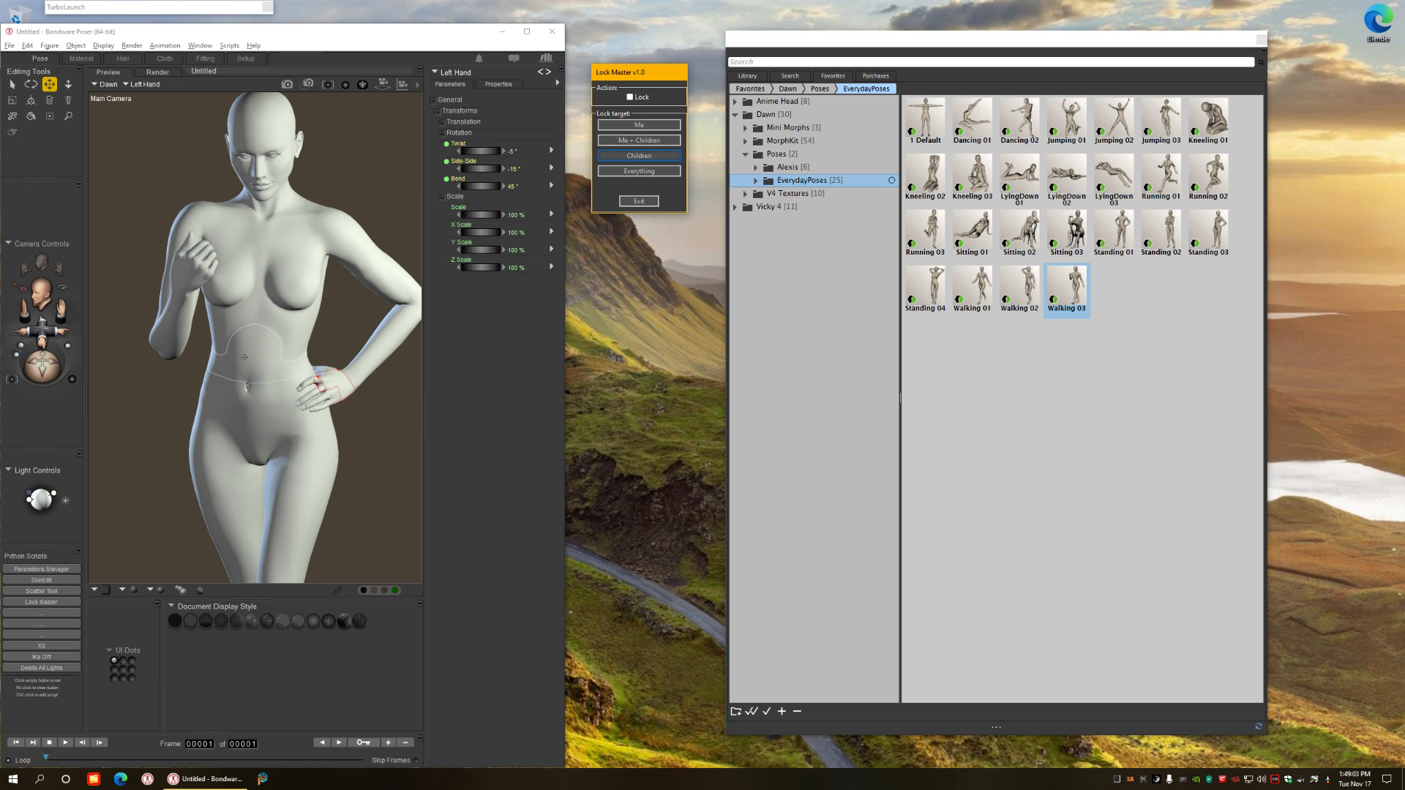
{"action": "left_click", "coordinate": [248, 357]}
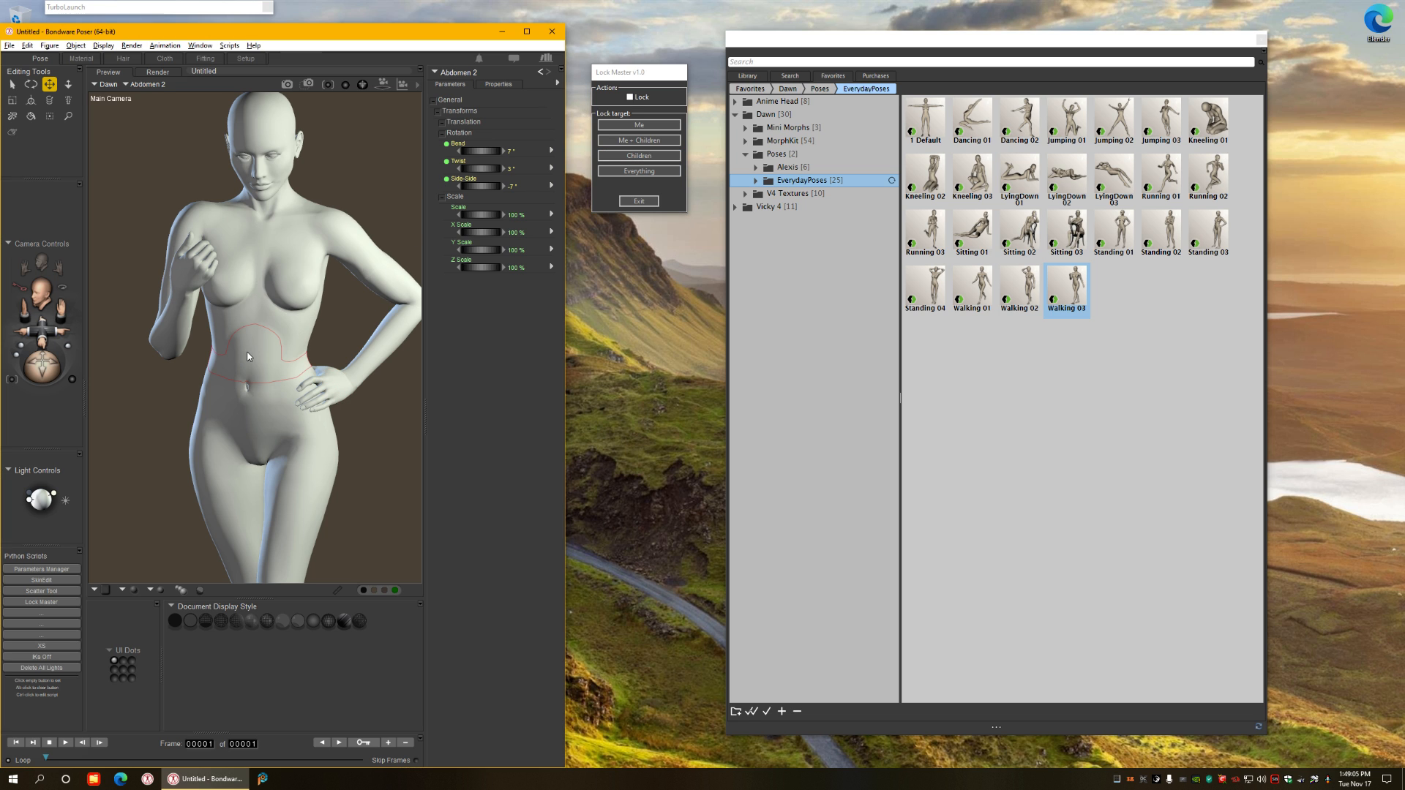
Step: Check Lock and lock every body part above Abdomen 2
{"action": "left_click", "coordinate": [632, 96]}
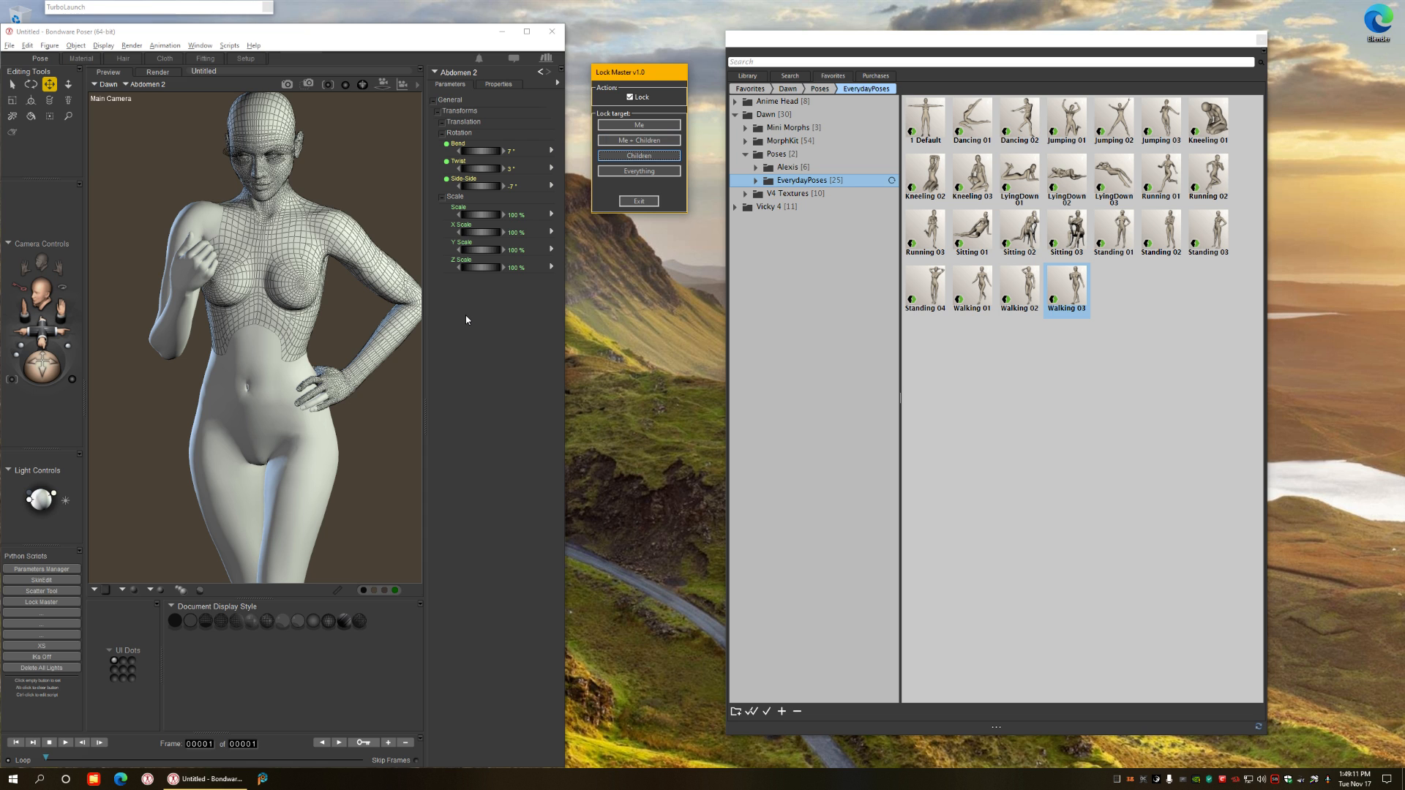
{"action": "left_click", "coordinate": [639, 155]}
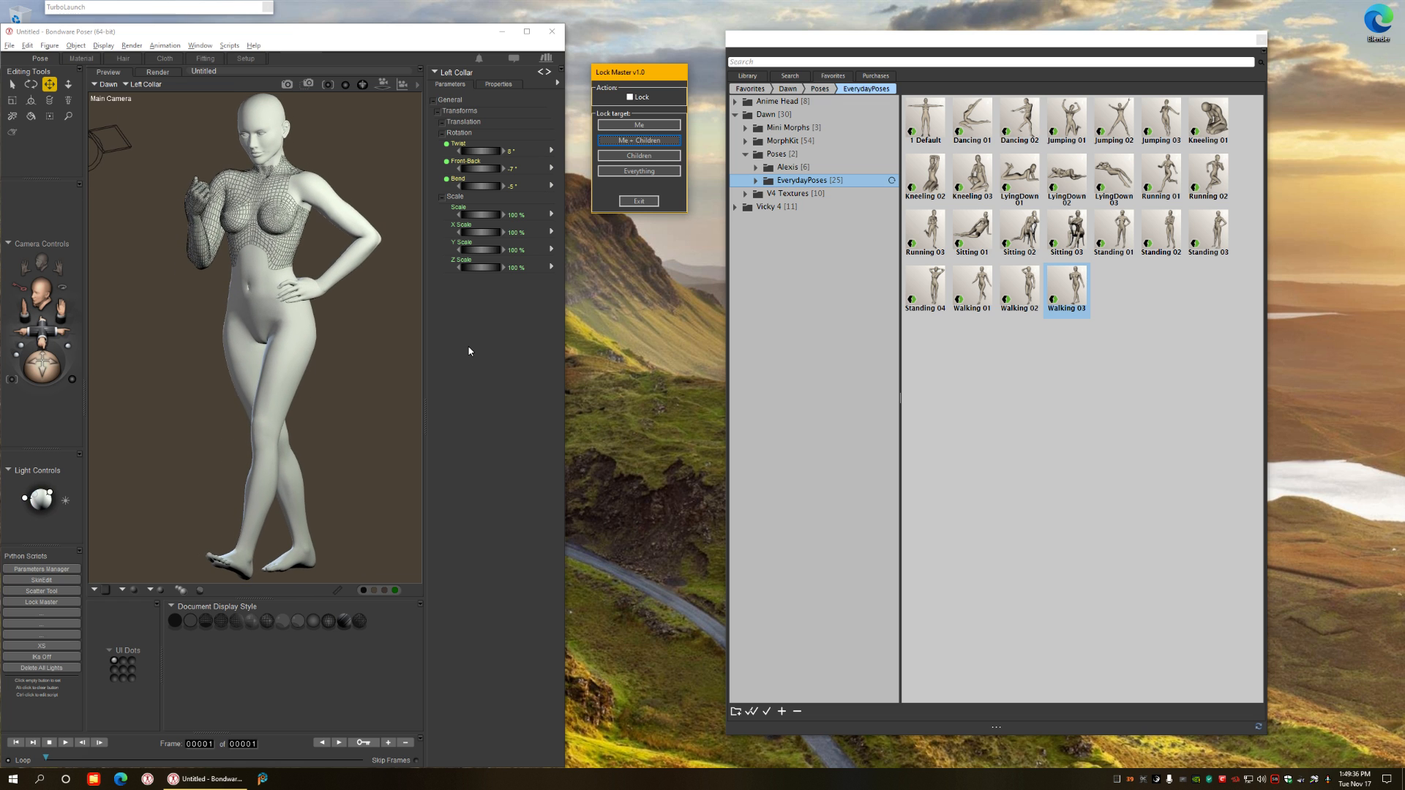
{"action": "mouse_move", "coordinate": [490, 348]}
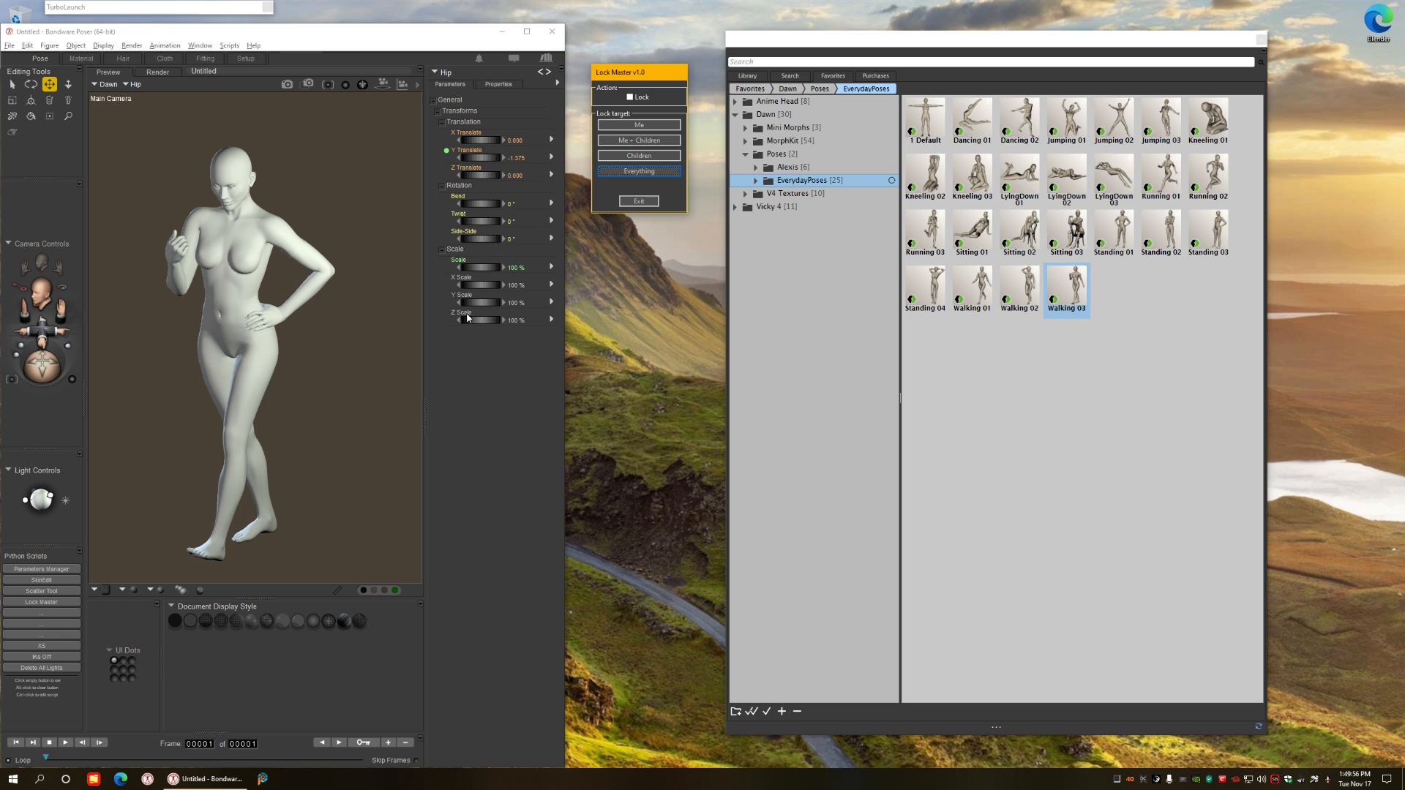
Step: Switch Lock Master's Lock checkbox back on after unlocking everything
{"action": "left_click", "coordinate": [631, 97]}
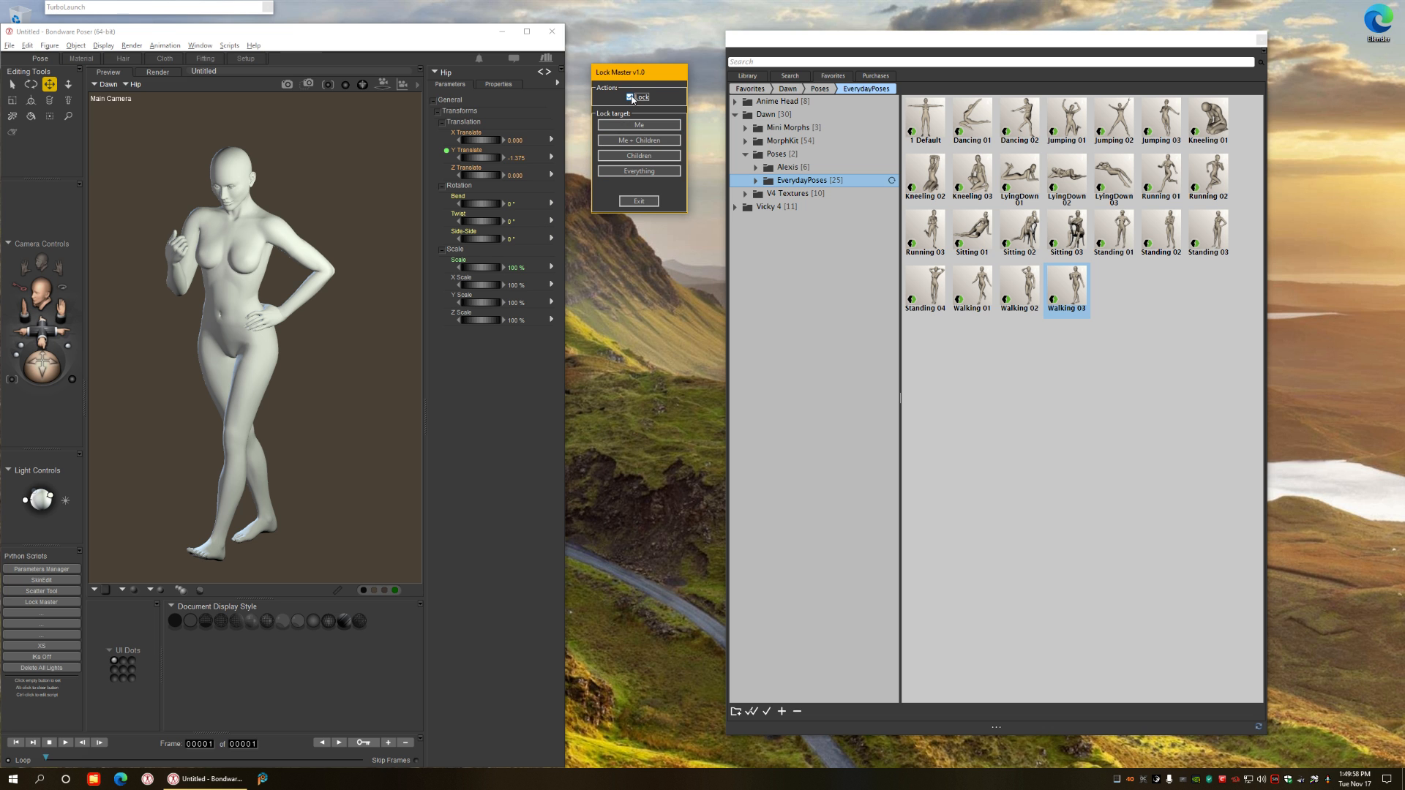
{"action": "left_click", "coordinate": [631, 97]}
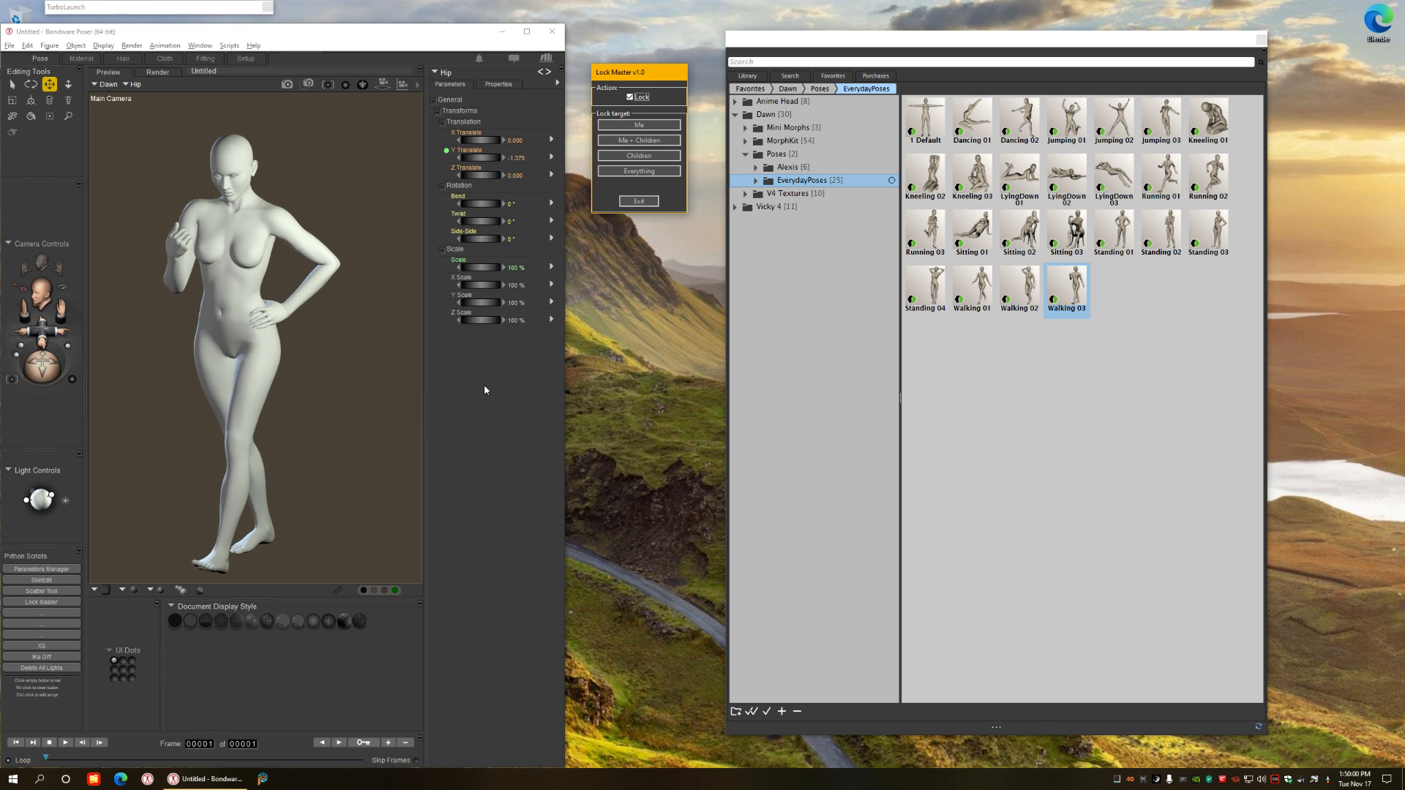